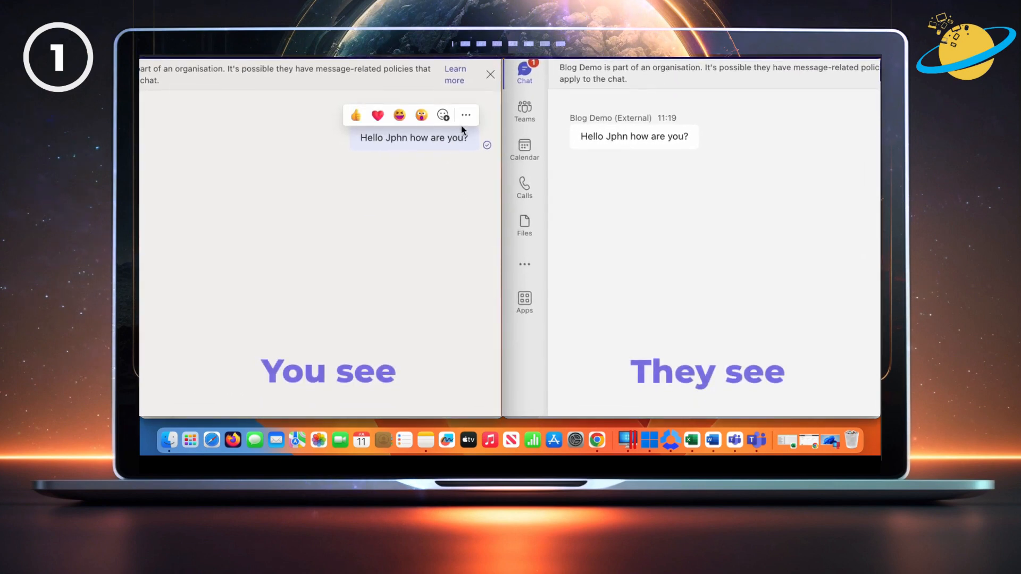
Edit the sent Teams message so 'Jphn' becomes 'John' and save the correction
left_click(466, 115)
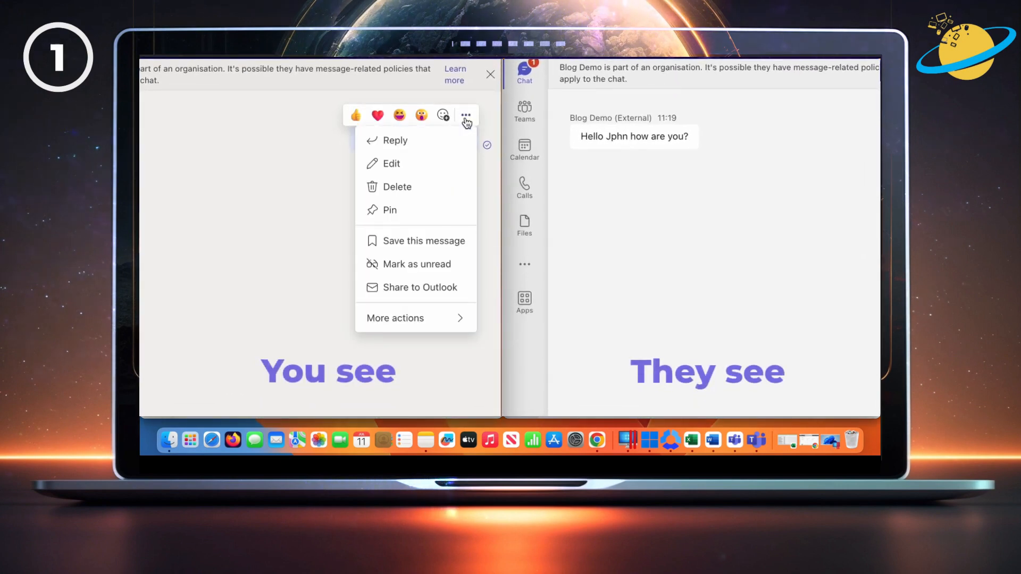
left_click(392, 164)
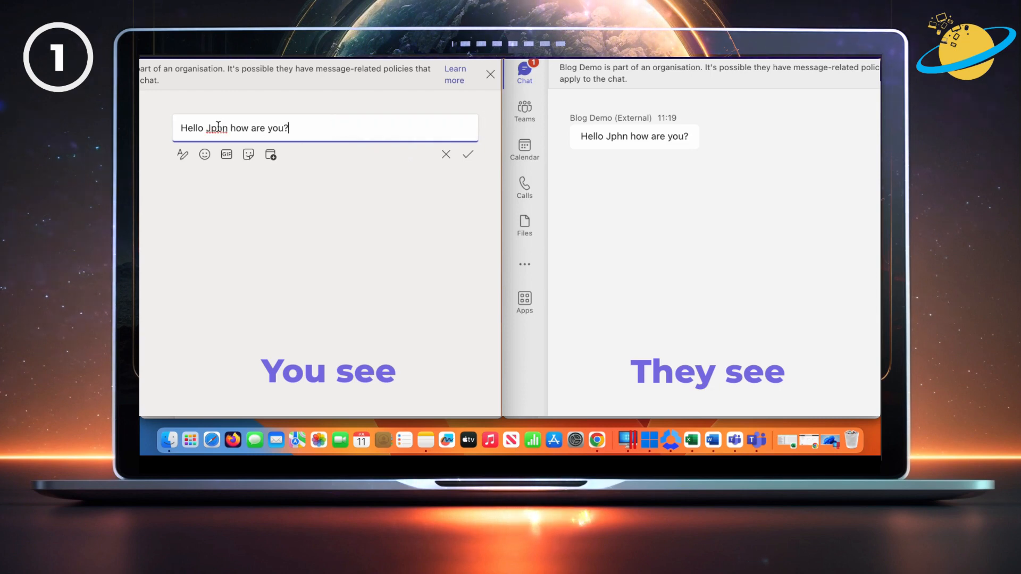
type("John")
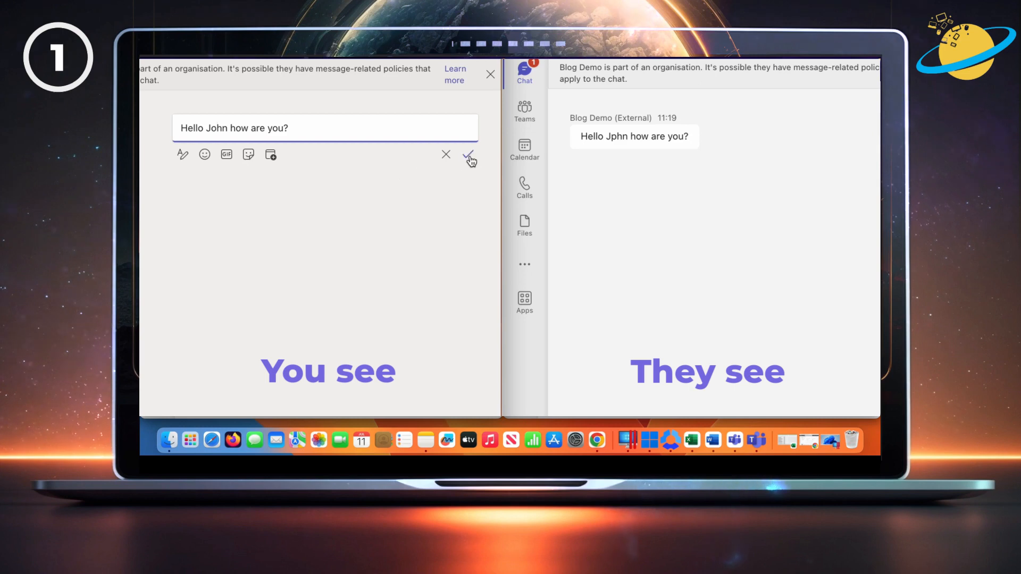
left_click(469, 157)
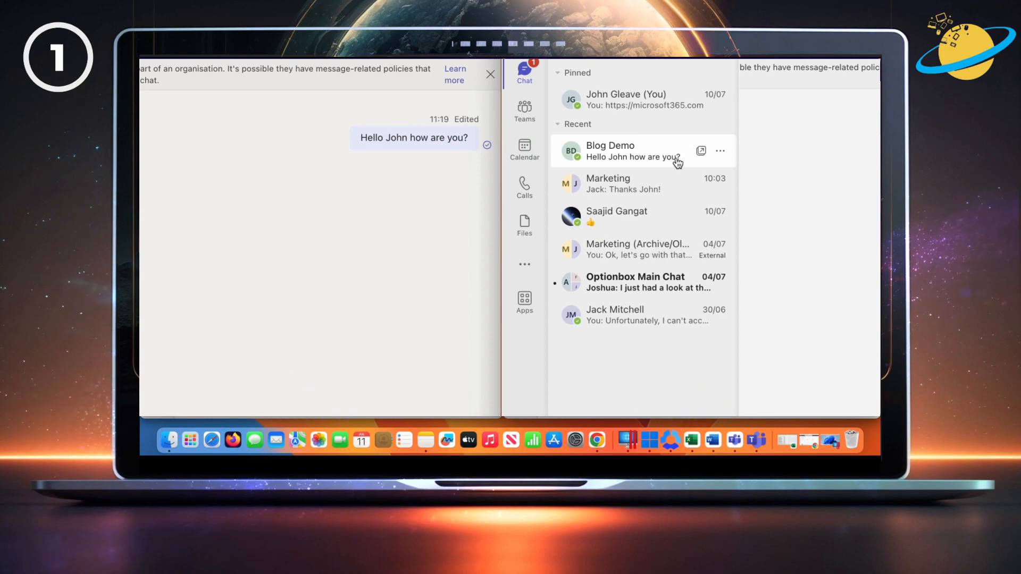
left_click(632, 150)
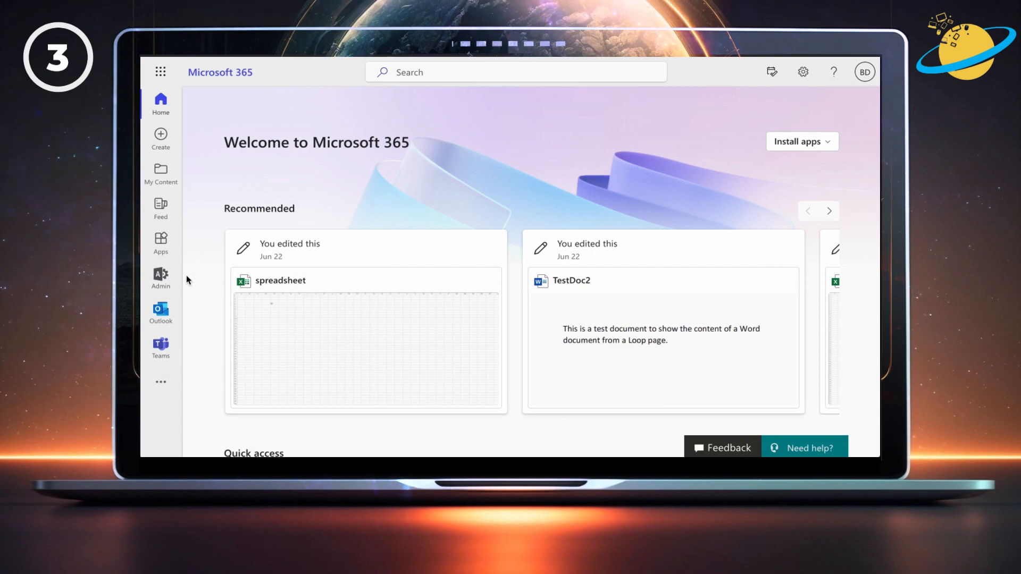
From the Microsoft 365 admin center, navigate to the Compliance (Microsoft Purview) portal
left_click(160, 273)
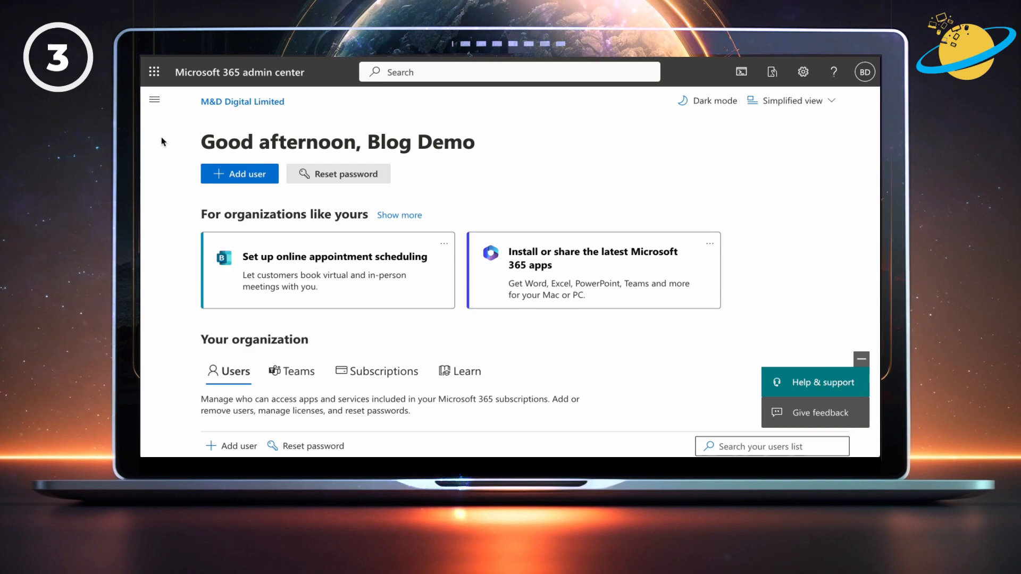
left_click(155, 100)
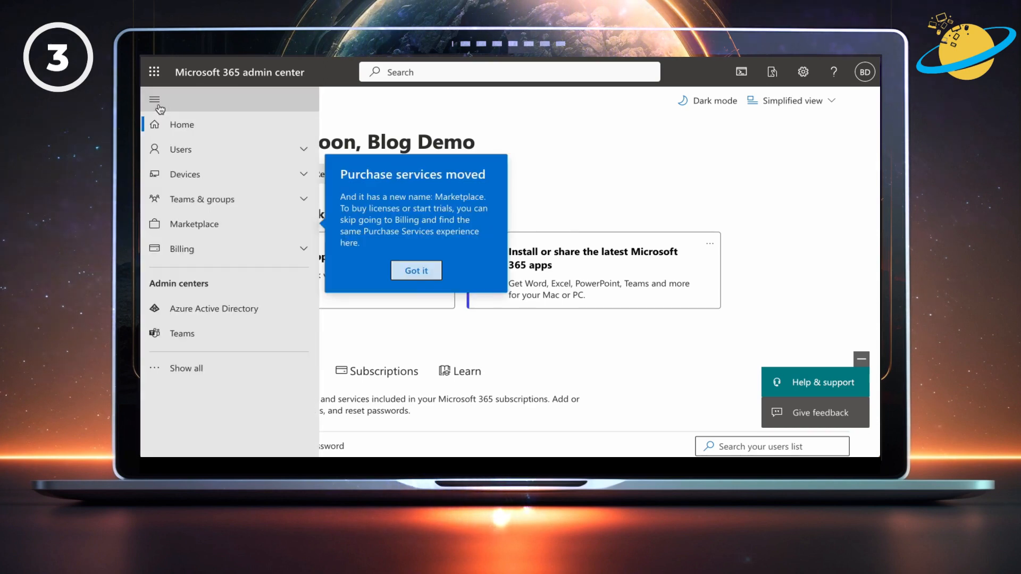
mouse_move(204, 353)
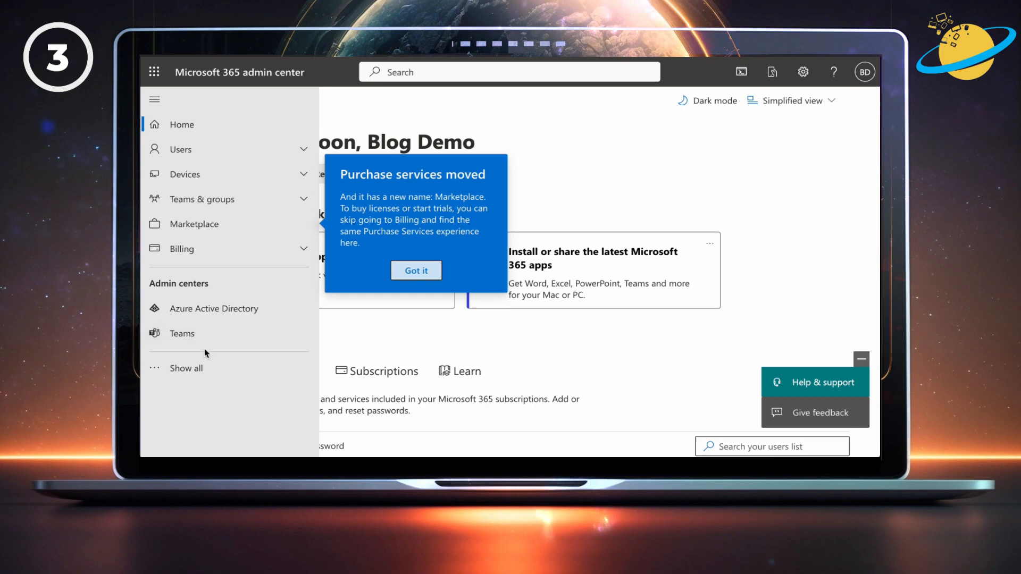
left_click(185, 368)
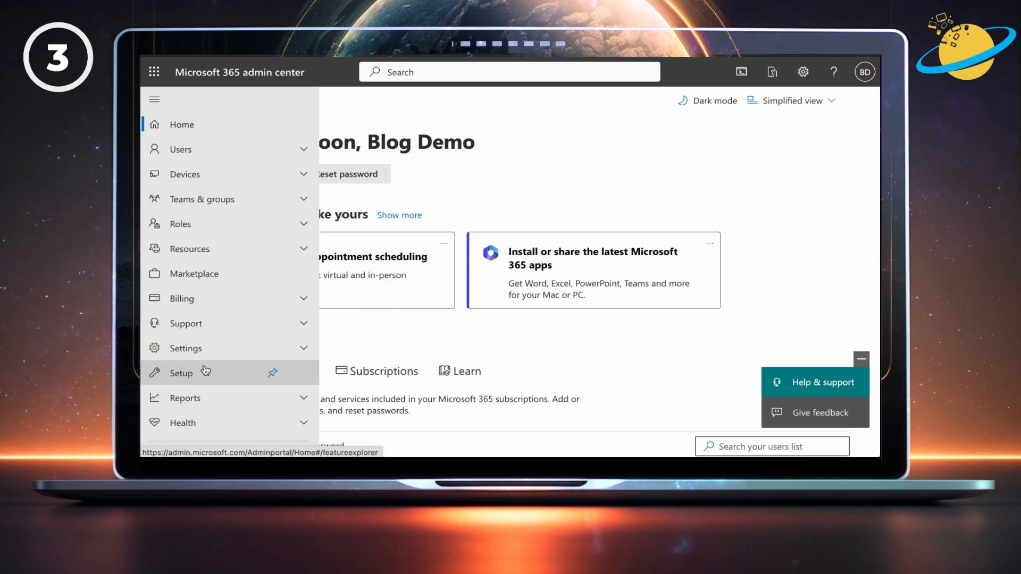
scroll("down", 3)
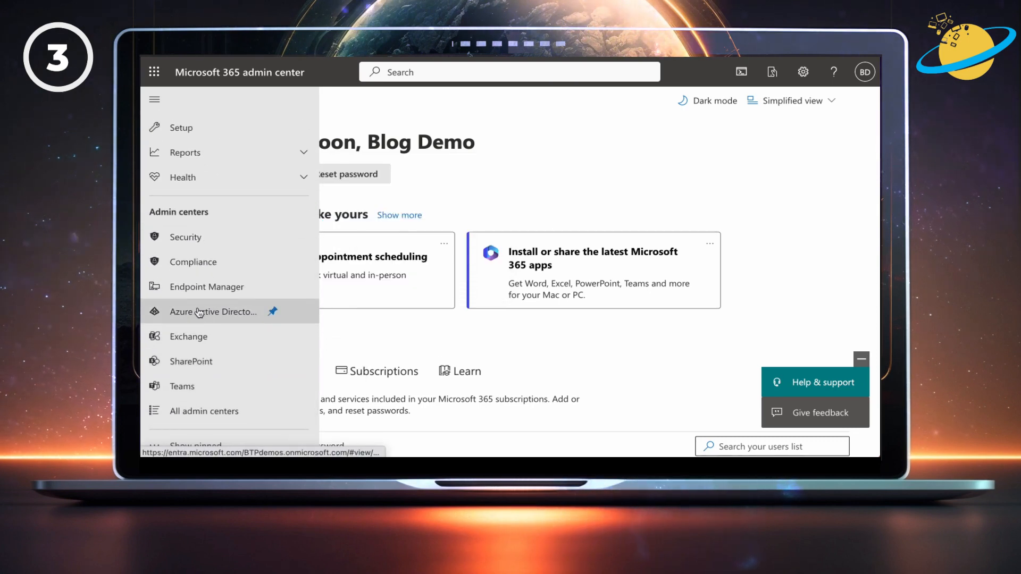
left_click(212, 311)
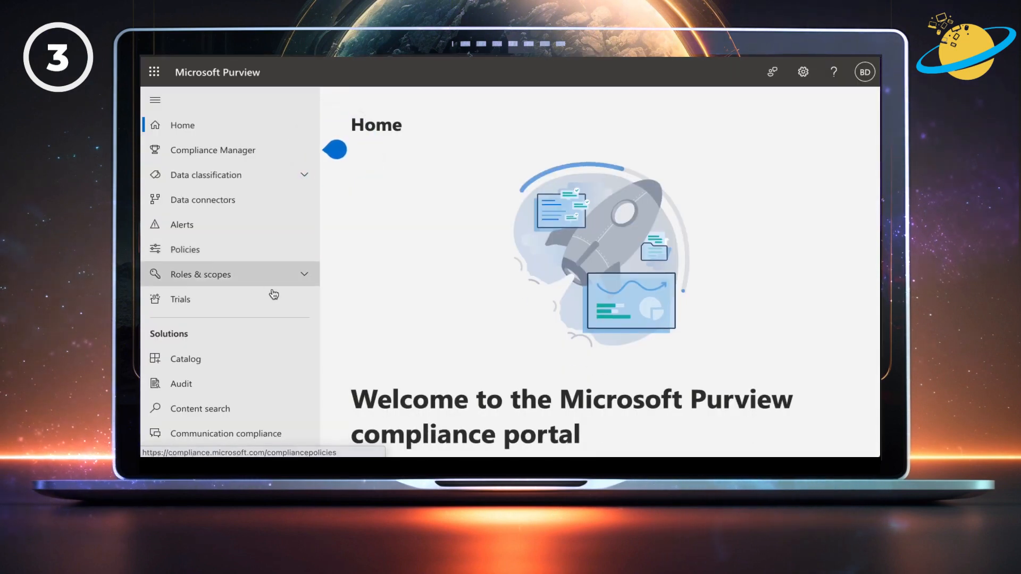
Go to Content search and start a new content search
scroll("down", 3)
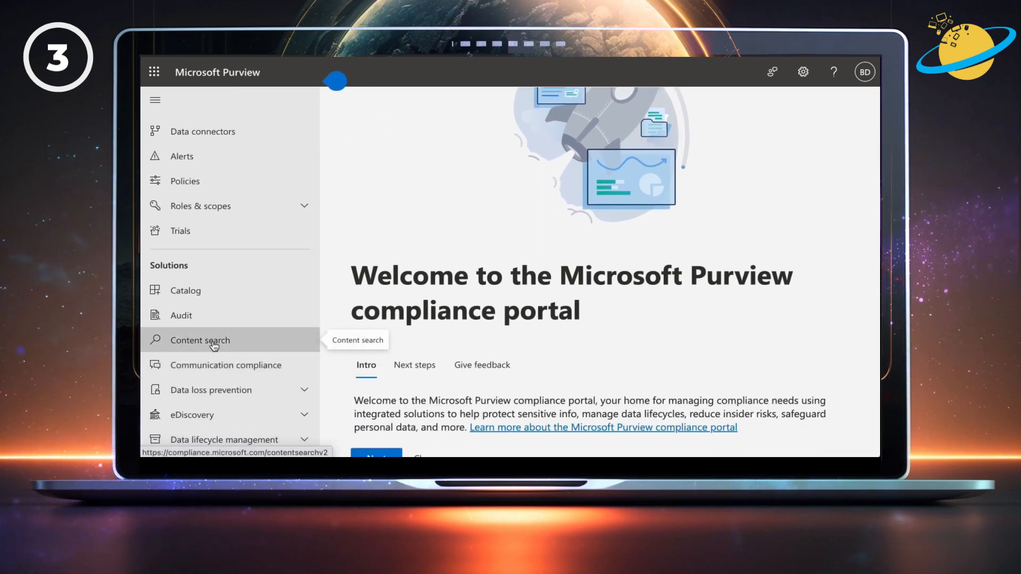
left_click(204, 340)
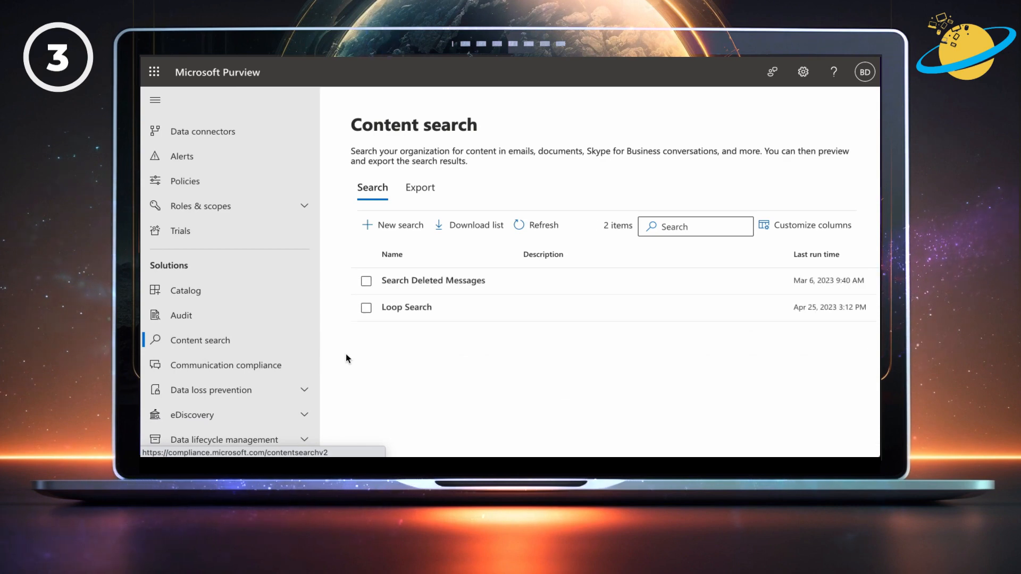
left_click(401, 224)
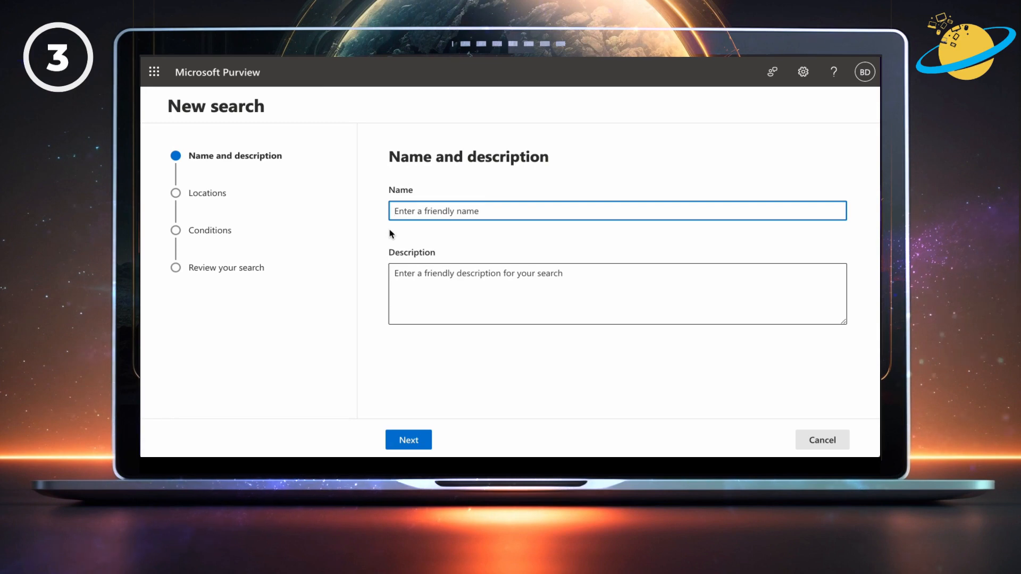
Name the search 'Search Edited Messages' and select Exchange mailboxes as the location
type("Search Edited M")
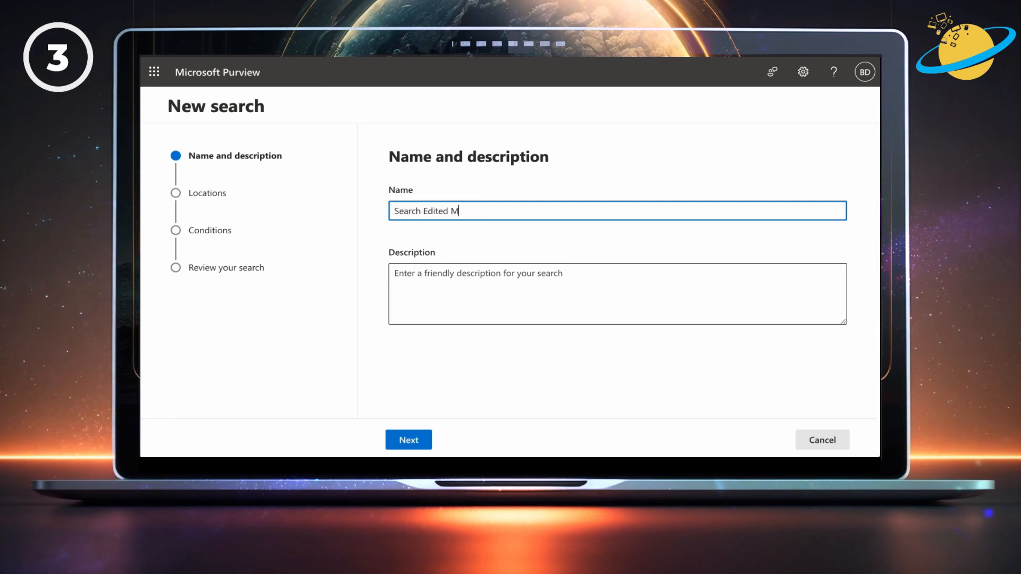
type("essages")
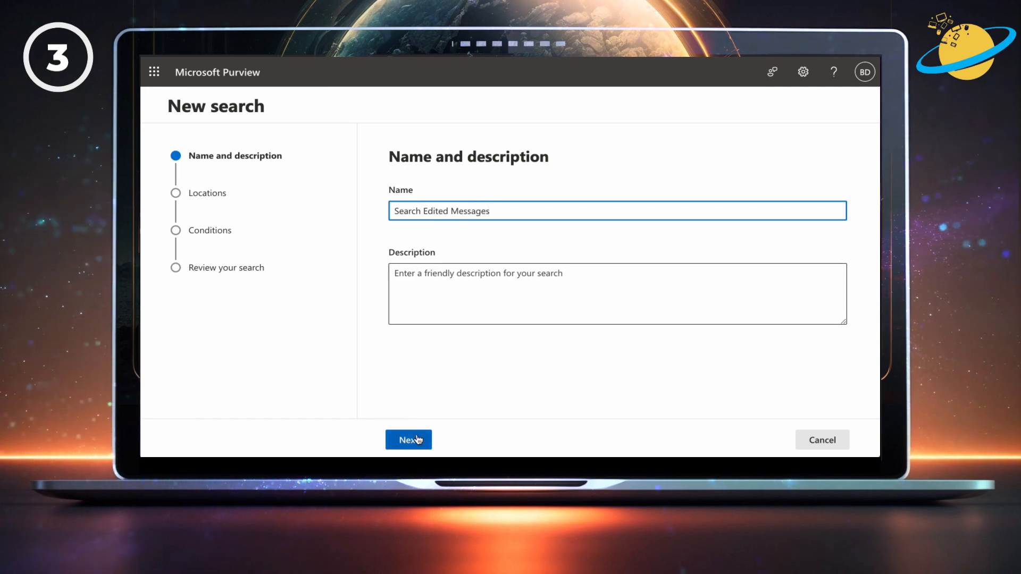
left_click(409, 439)
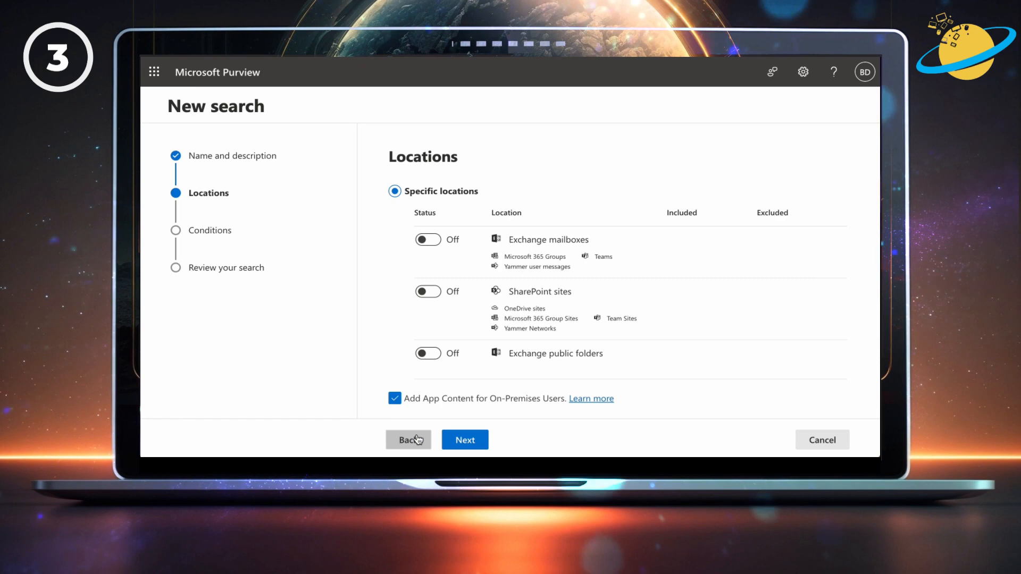
left_click(427, 240)
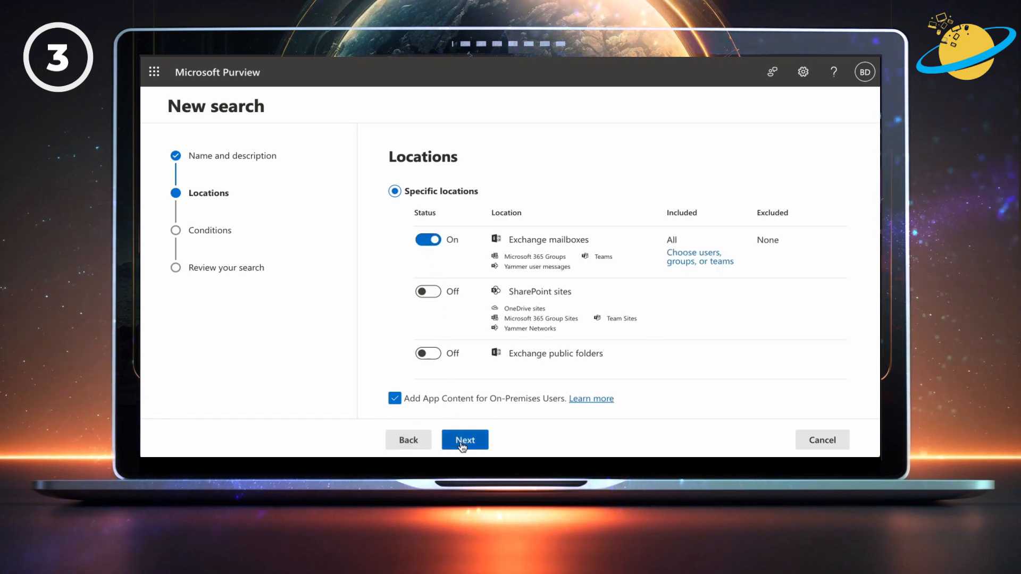
left_click(465, 439)
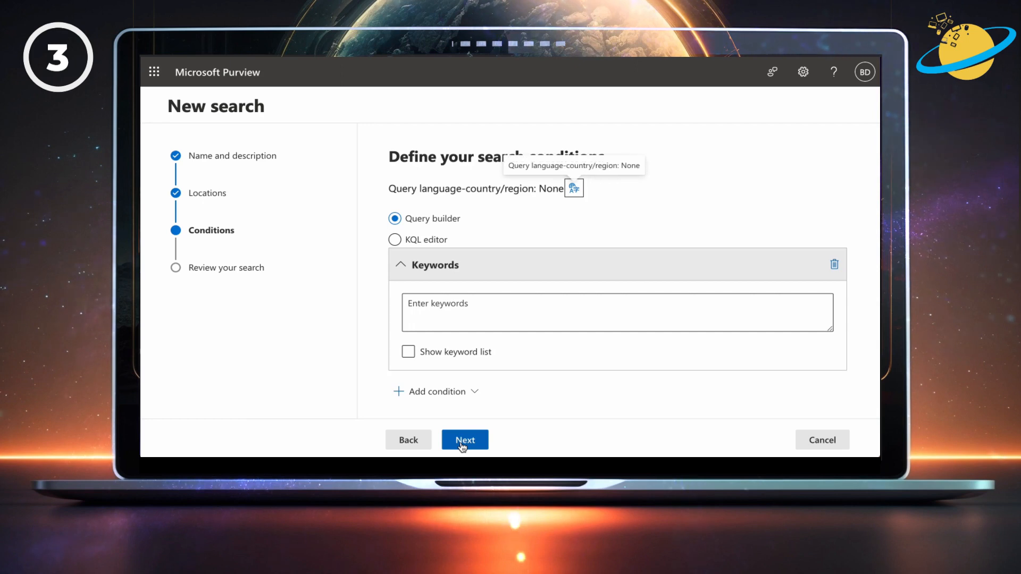
Add a Date condition with start date 11 July 2023
left_click(434, 391)
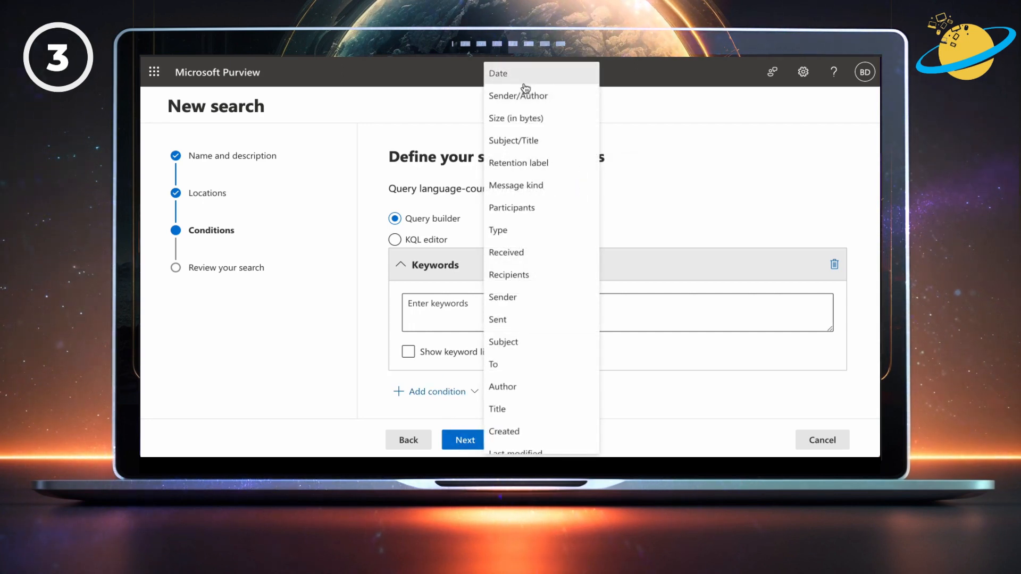
left_click(497, 72)
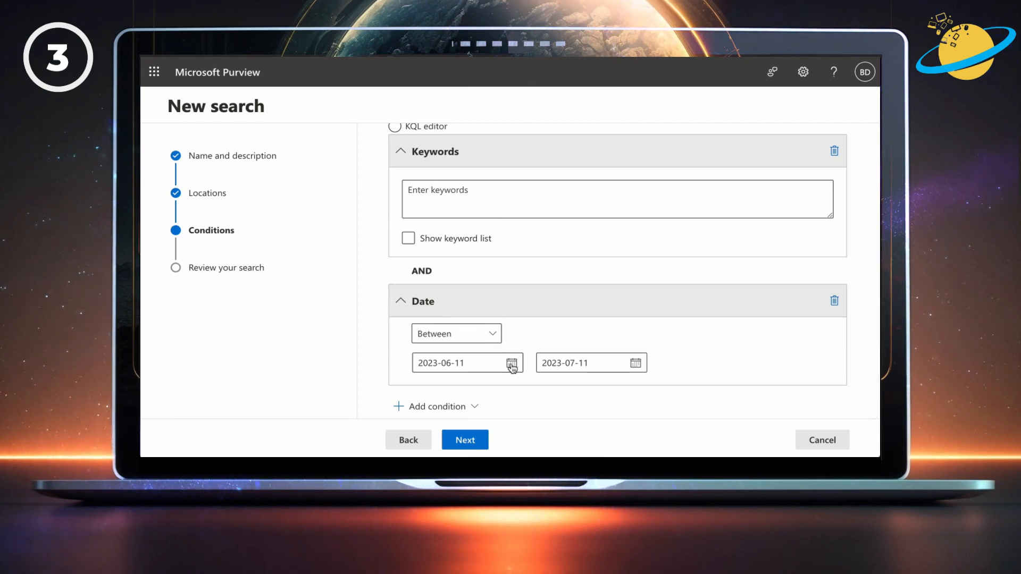
left_click(512, 362)
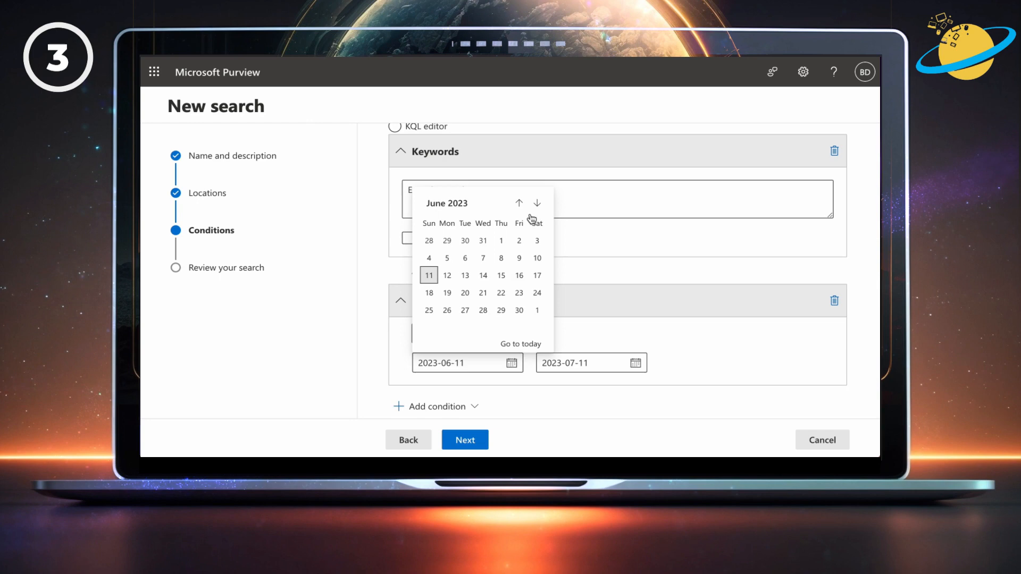
left_click(536, 202)
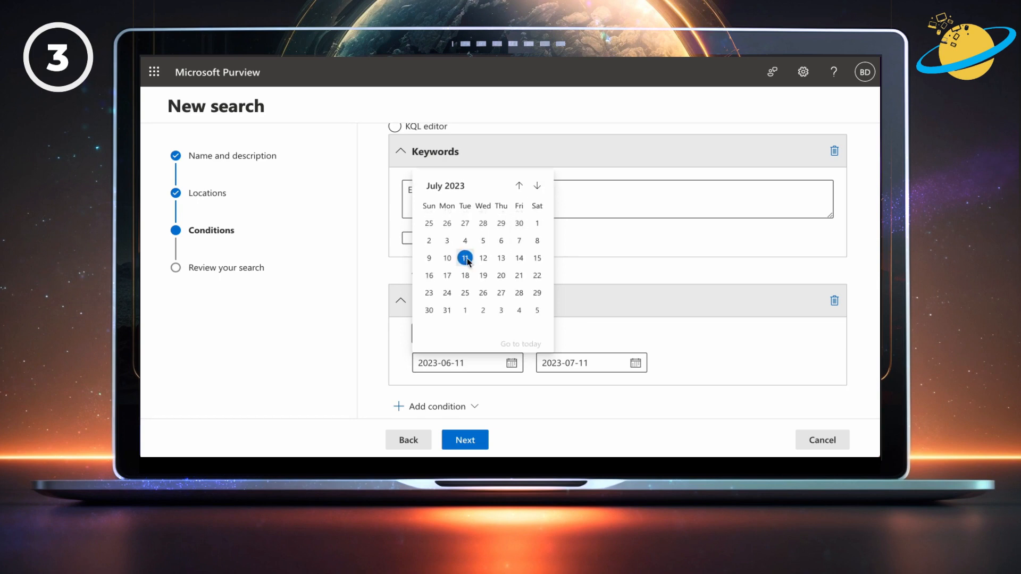
left_click(465, 258)
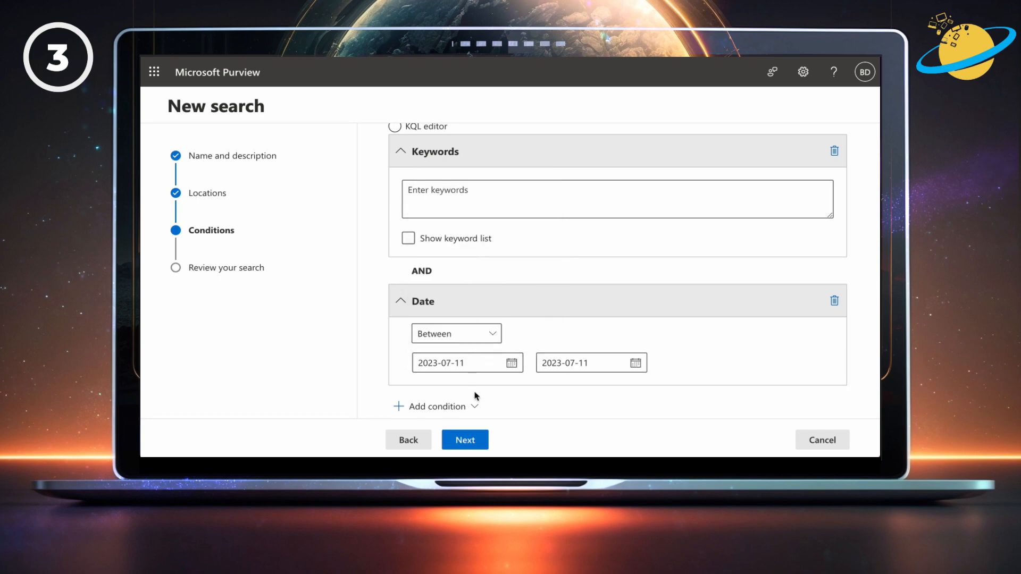
mouse_move(465, 439)
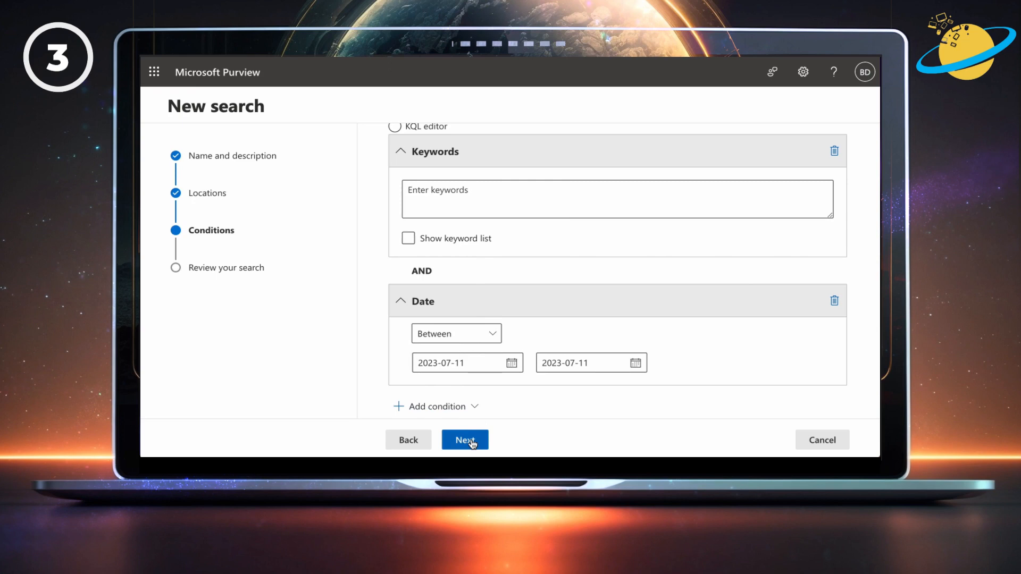
Review and submit the new content search
left_click(465, 439)
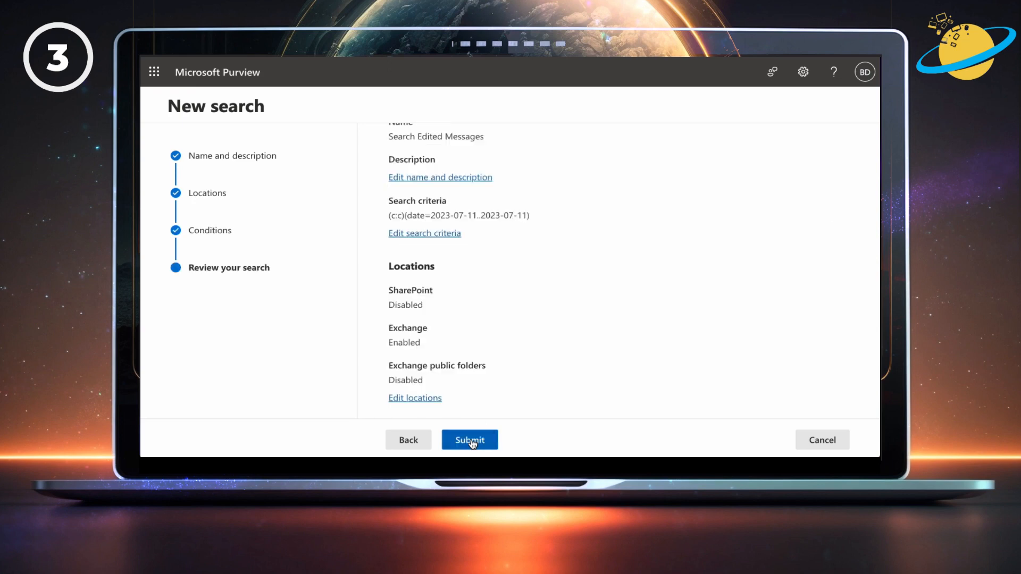
left_click(469, 439)
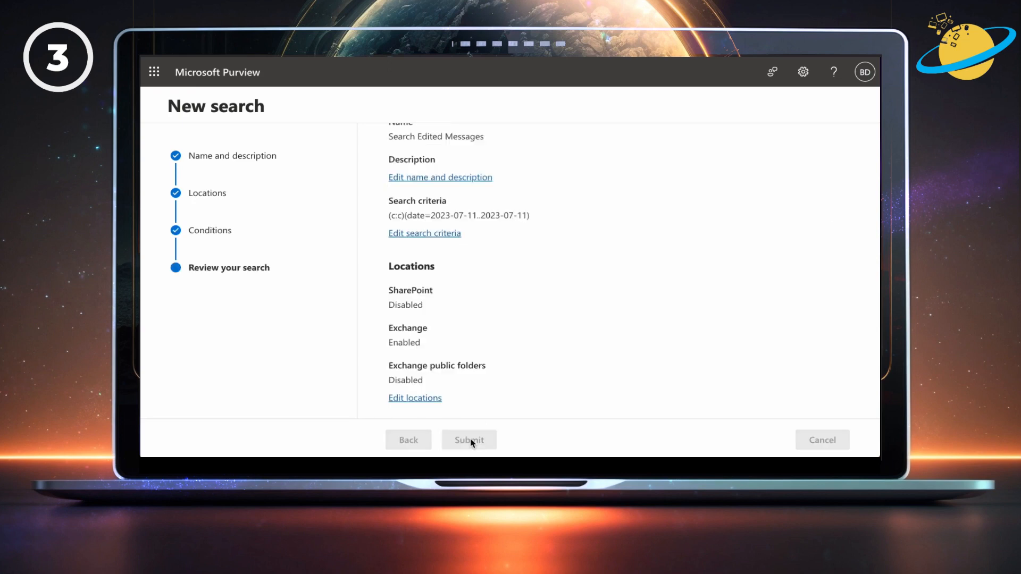
left_click(468, 439)
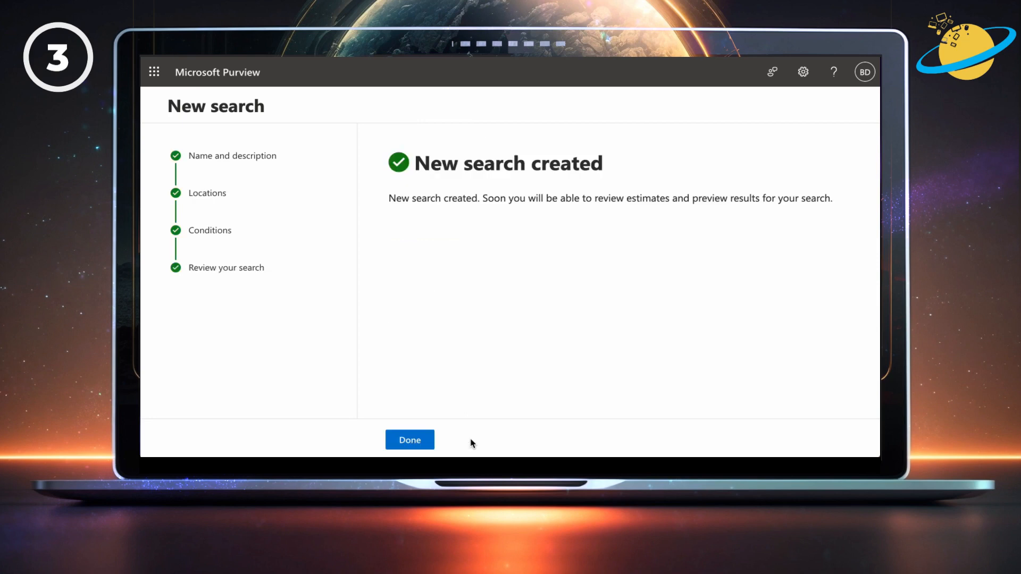
mouse_move(409, 440)
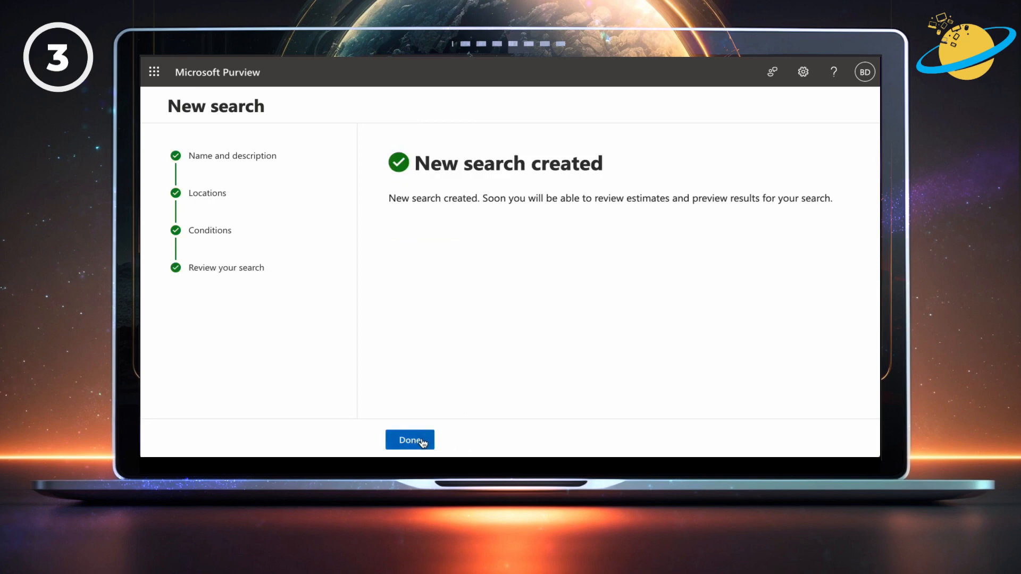
Open the Search Edited Messages results and preview sample items showing 'Hello Jphn how are you?'
left_click(410, 441)
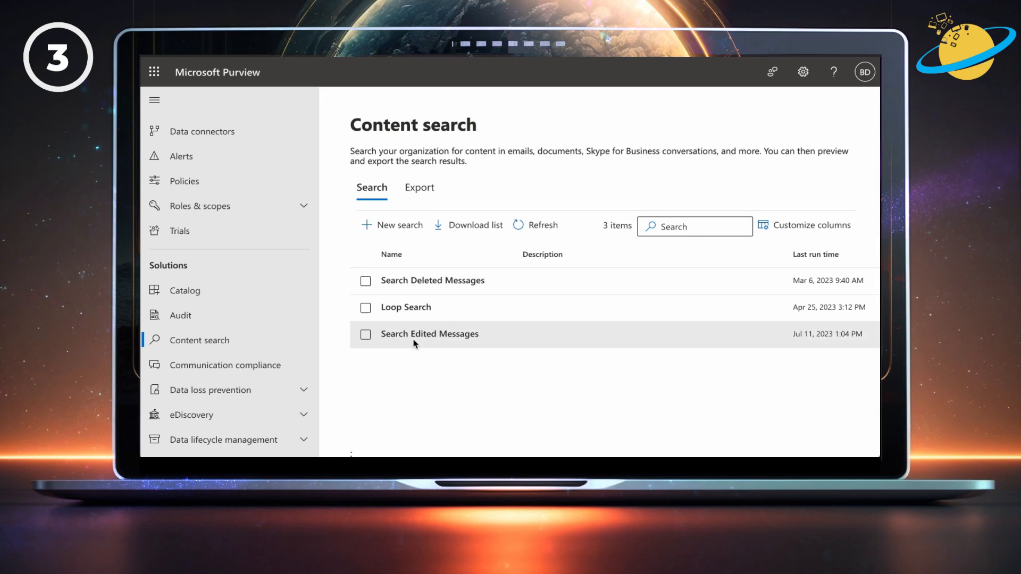
left_click(429, 334)
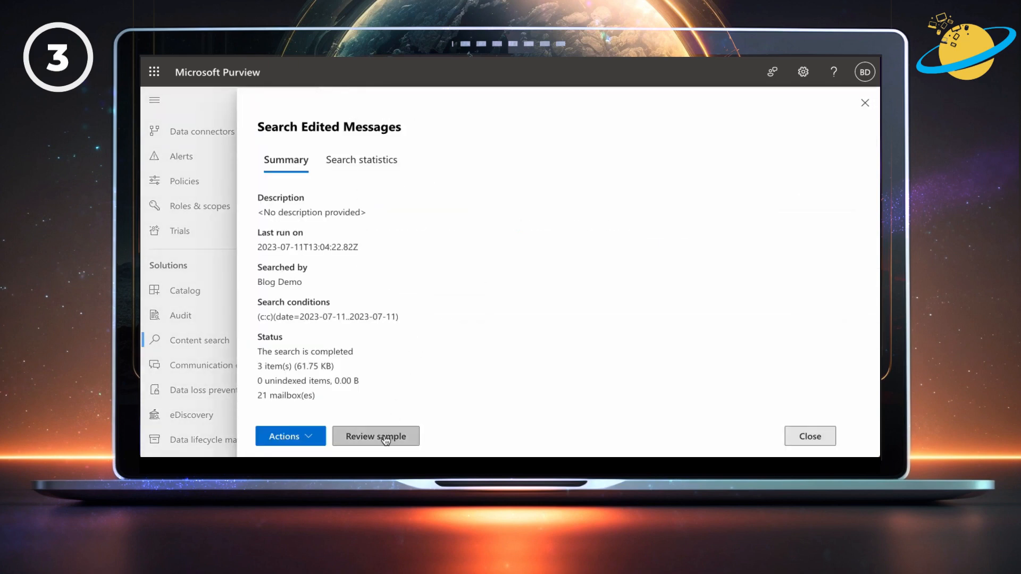
left_click(376, 436)
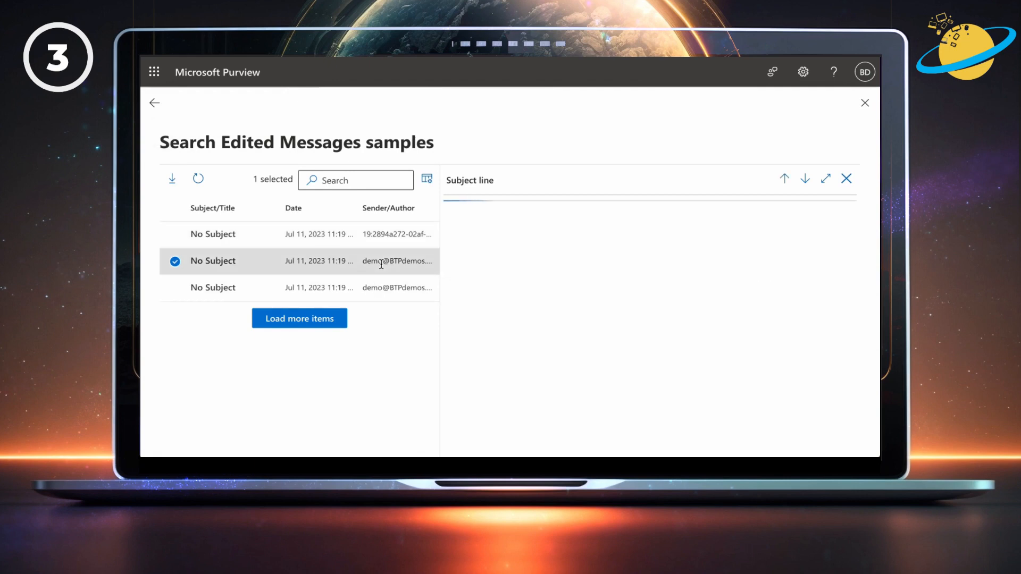
left_click(213, 262)
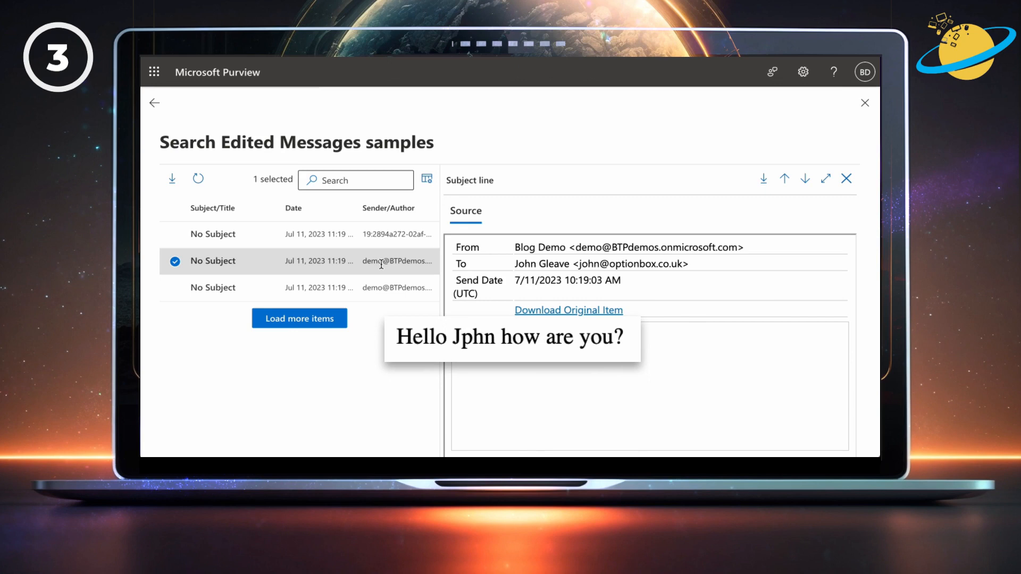
left_click(213, 287)
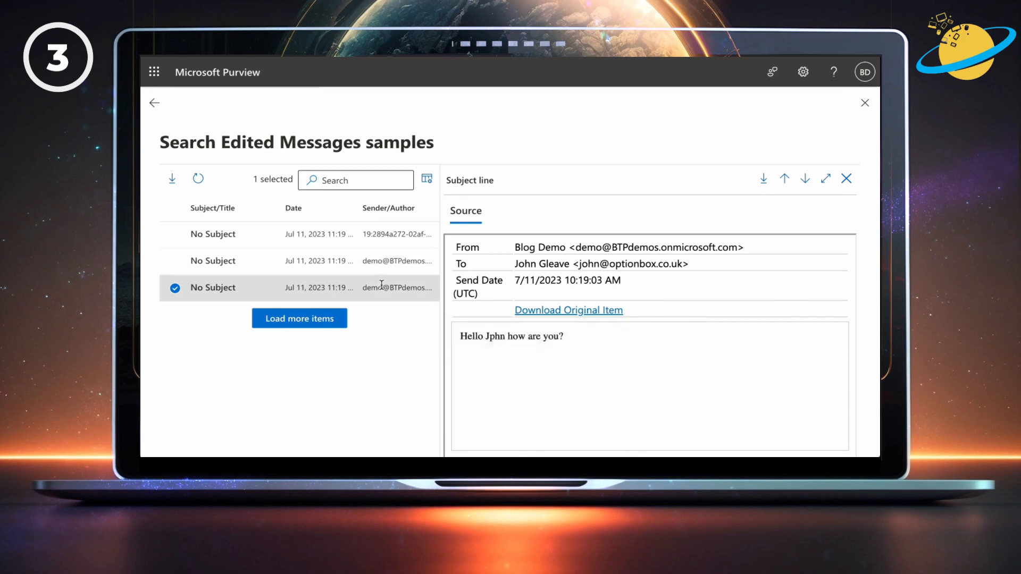